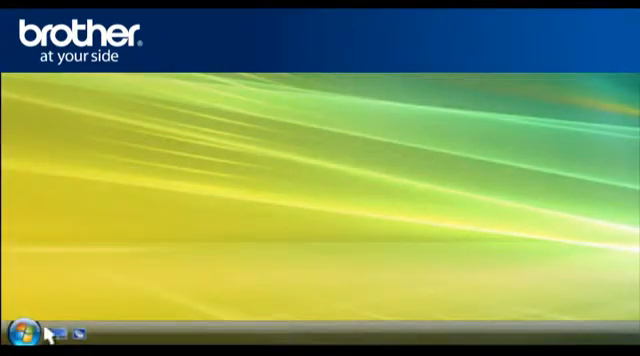
From Start > Connect To, verify the Home / office network shows Connected.
left_click(14, 337)
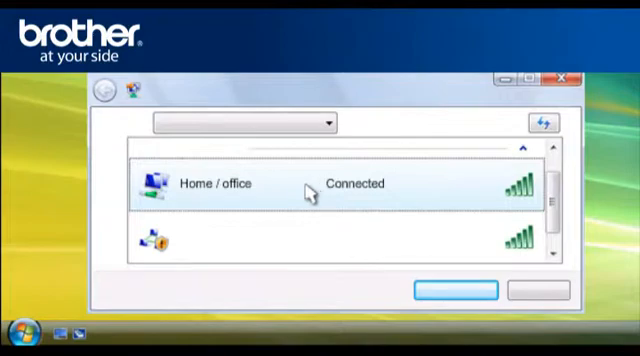
mouse_move(184, 207)
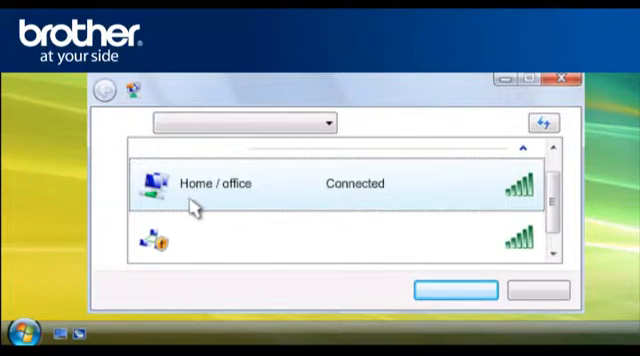
mouse_move(263, 202)
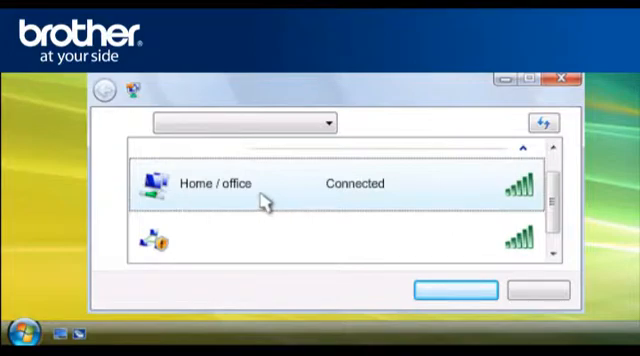
mouse_move(486, 115)
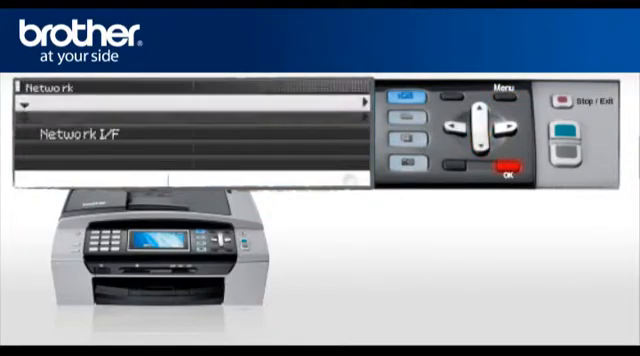
Set the Brother machine's Network I/F setting to WLAN.
left_click(489, 135)
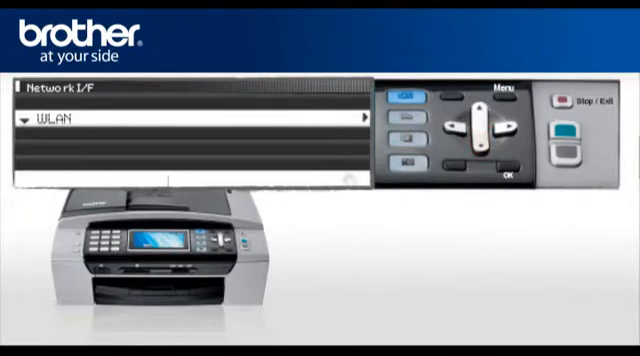
left_click(506, 164)
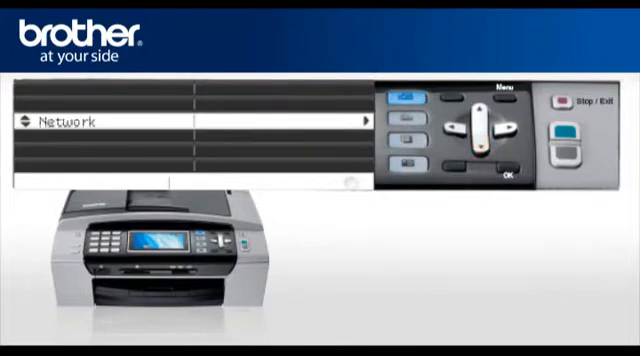
Open the Network menu on the Brother control panel.
left_click(506, 173)
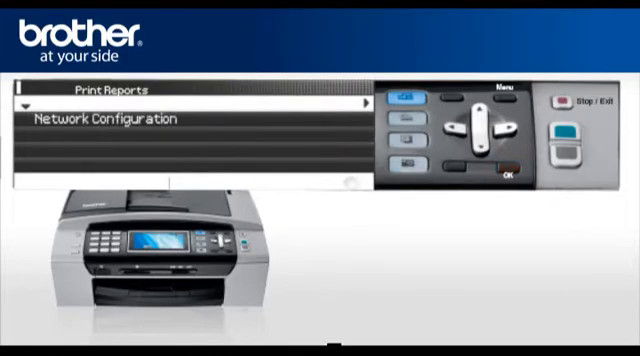
Print the Network Configuration report from the Print Reports menu.
left_click(486, 137)
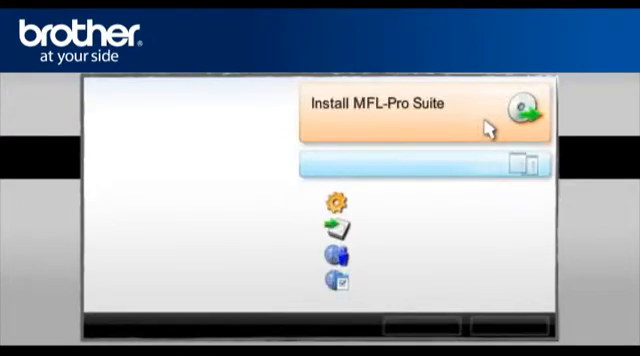
mouse_move(404, 122)
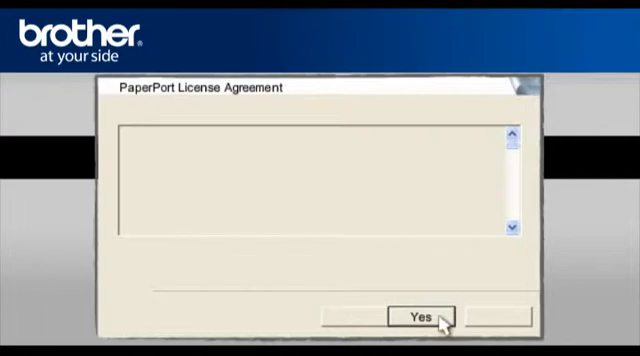
Agree to the PaperPort license, then the MFL Pro Suite license.
left_click(421, 318)
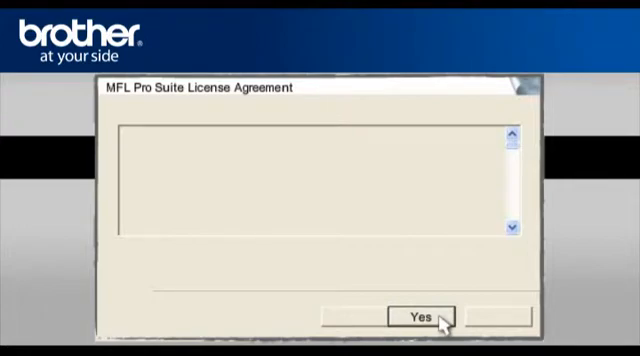
left_click(419, 316)
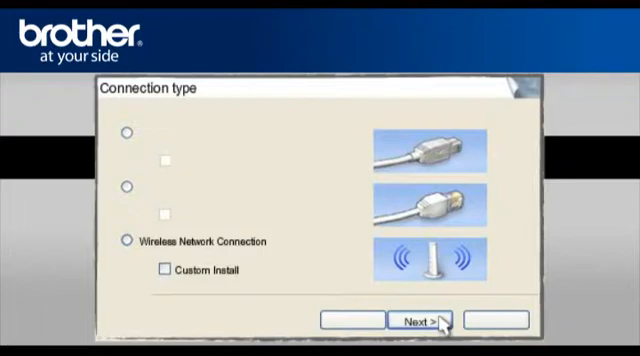
Choose Wireless Network Connection as the connection type and acknowledge the Important Notice.
left_click(150, 240)
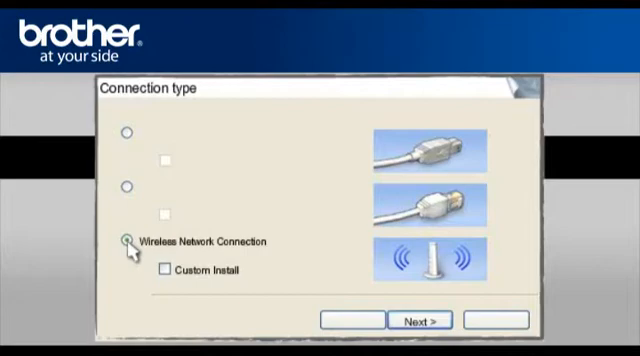
left_click(124, 240)
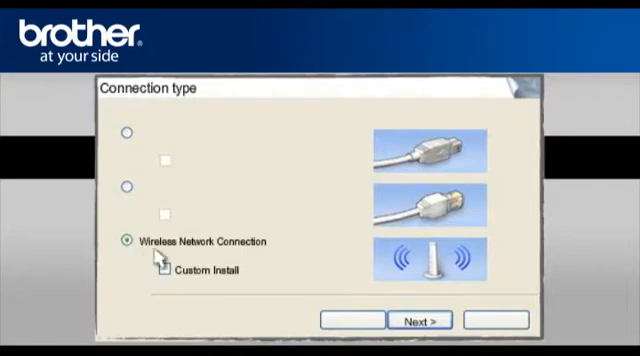
left_click(423, 320)
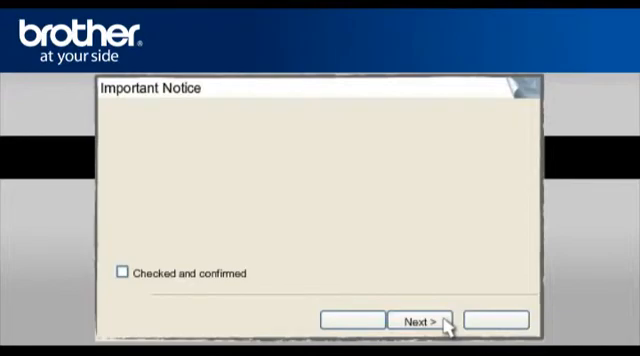
left_click(125, 272)
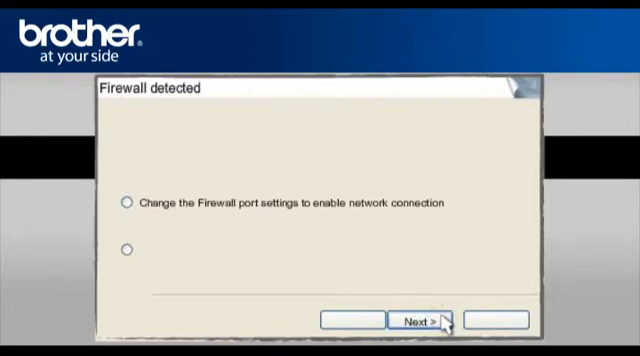
mouse_move(256, 258)
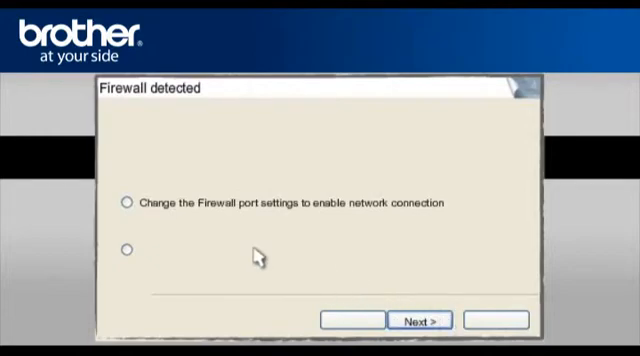
Change the firewall port settings, approve Brother device software, and pass online registration.
left_click(127, 203)
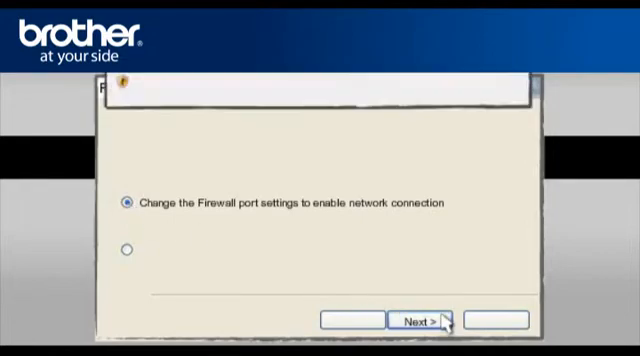
left_click(422, 321)
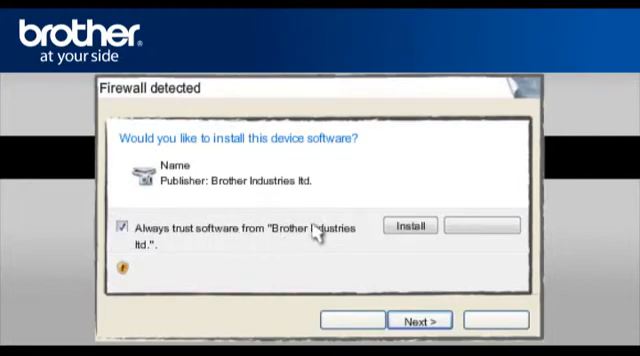
left_click(412, 225)
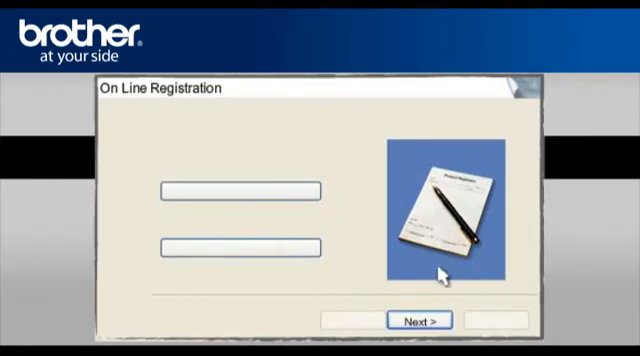
left_click(423, 319)
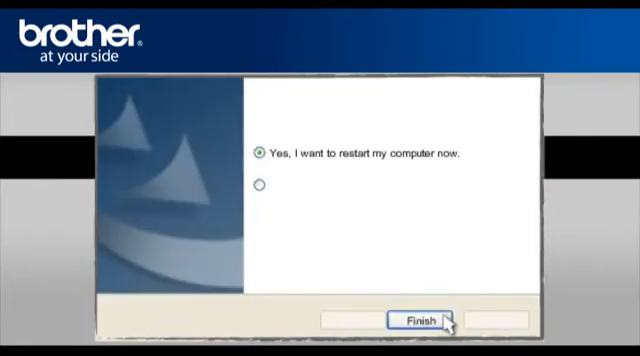